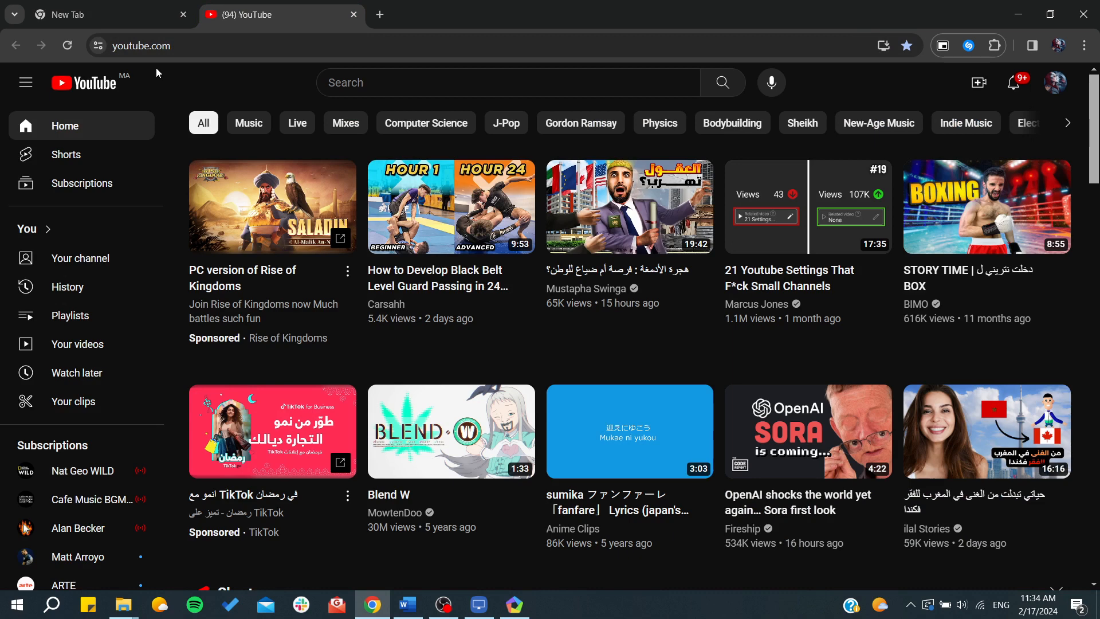
pyautogui.moveTo(996, 72)
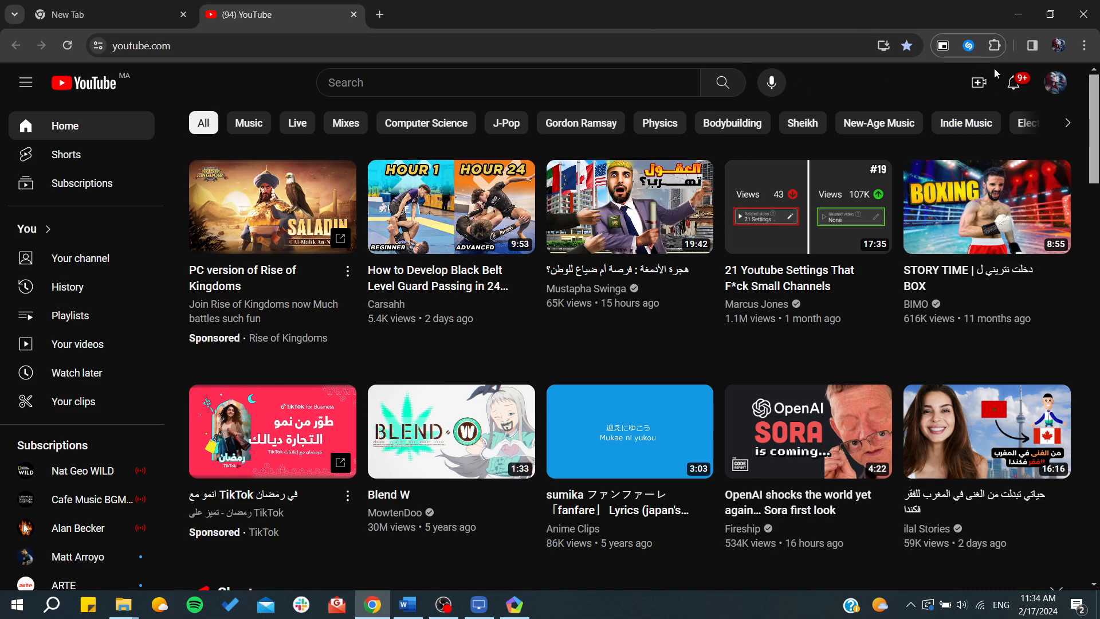
# Launch YouTube Studio for the channel from the profile avatar's account menu.
pyautogui.click(1056, 82)
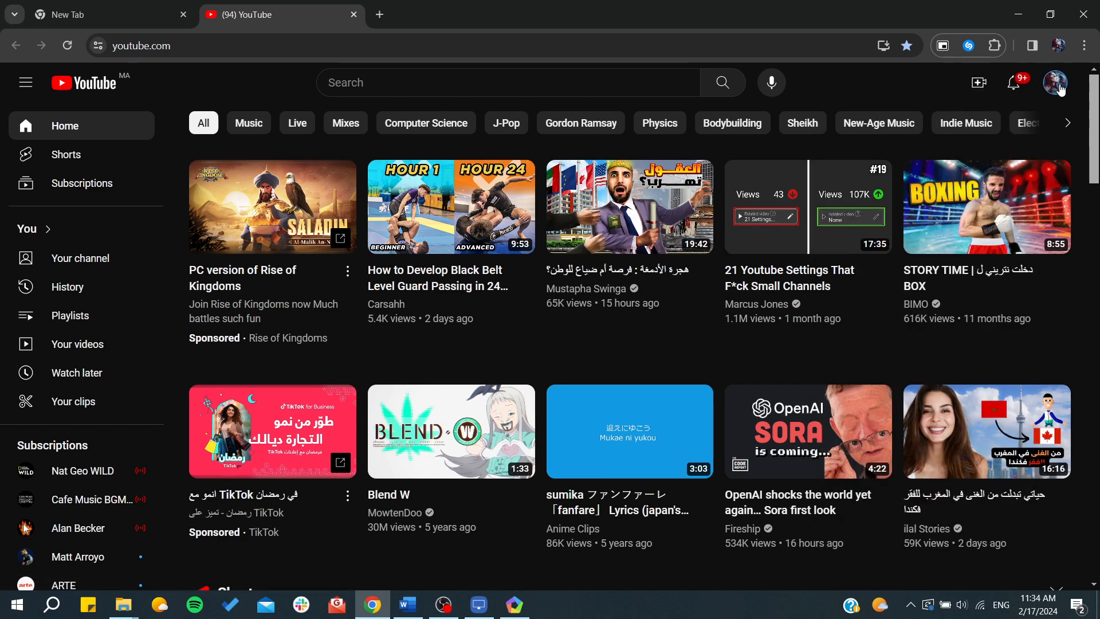
pyautogui.click(1056, 82)
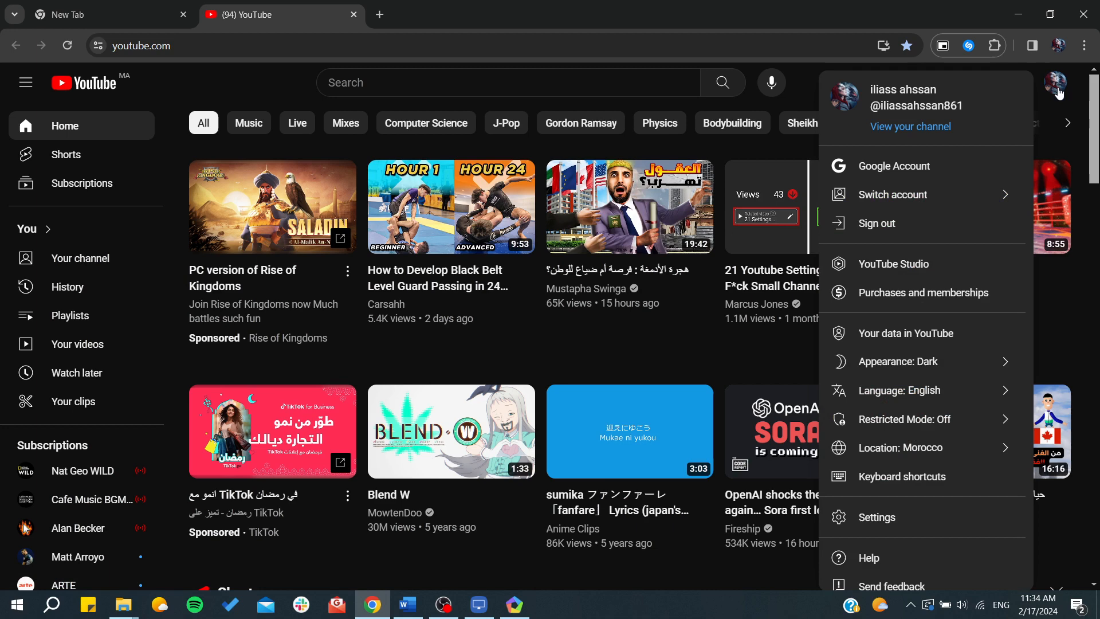
pyautogui.moveTo(869, 263)
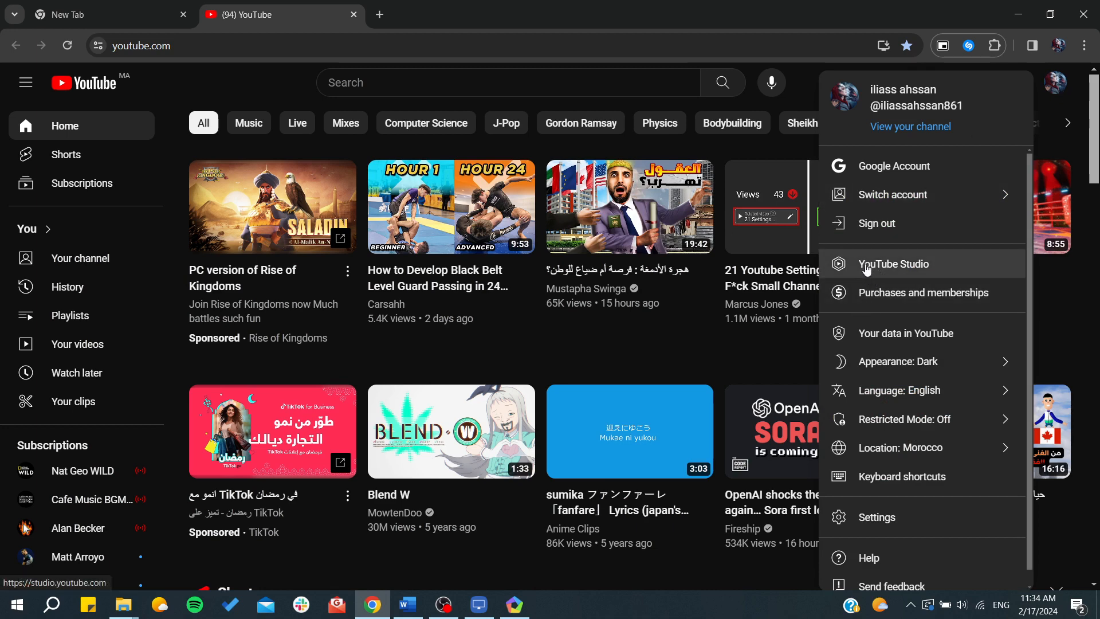
pyautogui.click(894, 264)
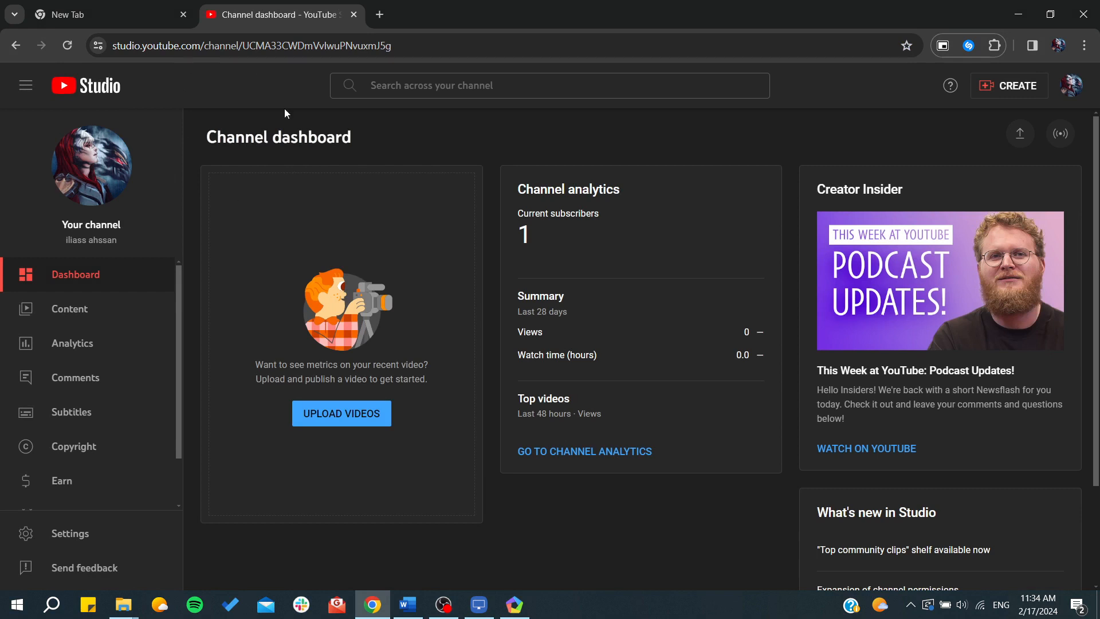
pyautogui.moveTo(293, 387)
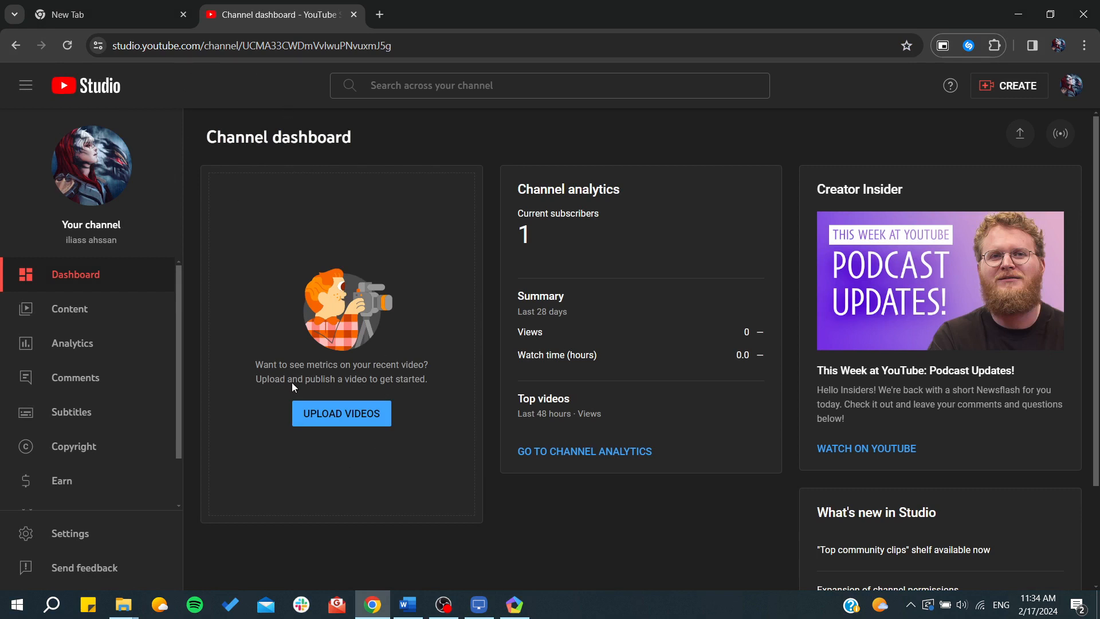
pyautogui.moveTo(98, 286)
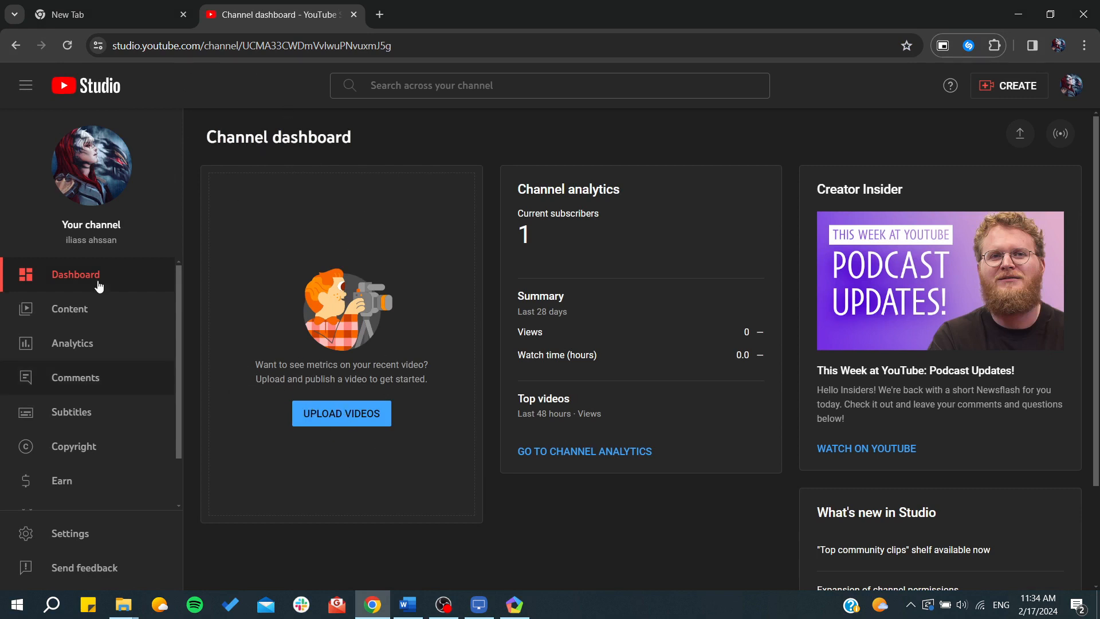
pyautogui.moveTo(94, 316)
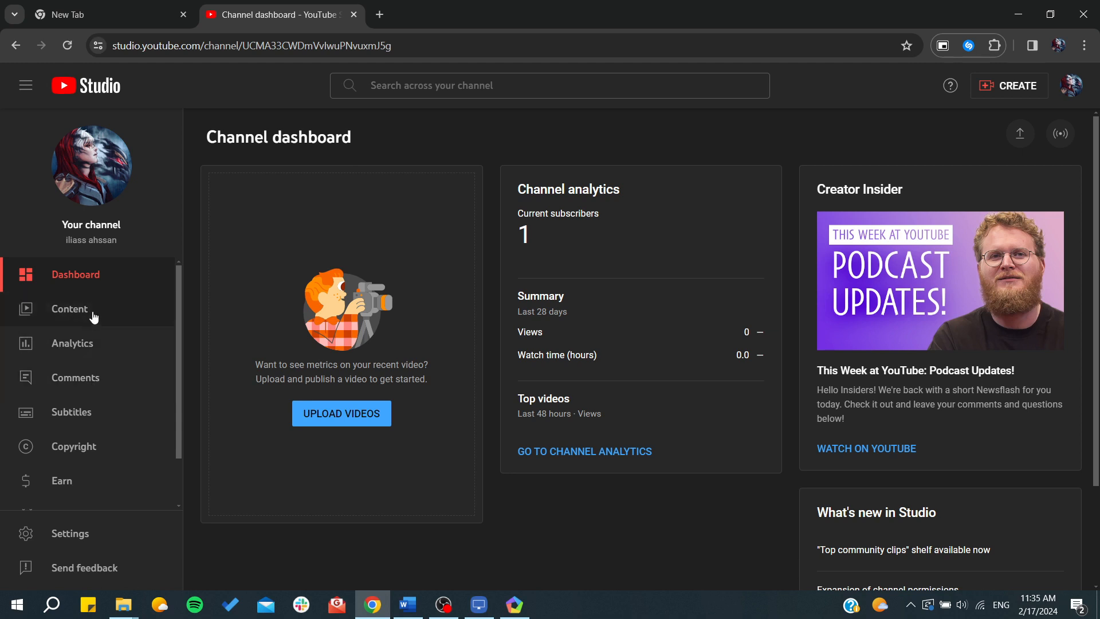
# Show the Content page listing the channel's videos (none uploaded yet).
pyautogui.click(69, 309)
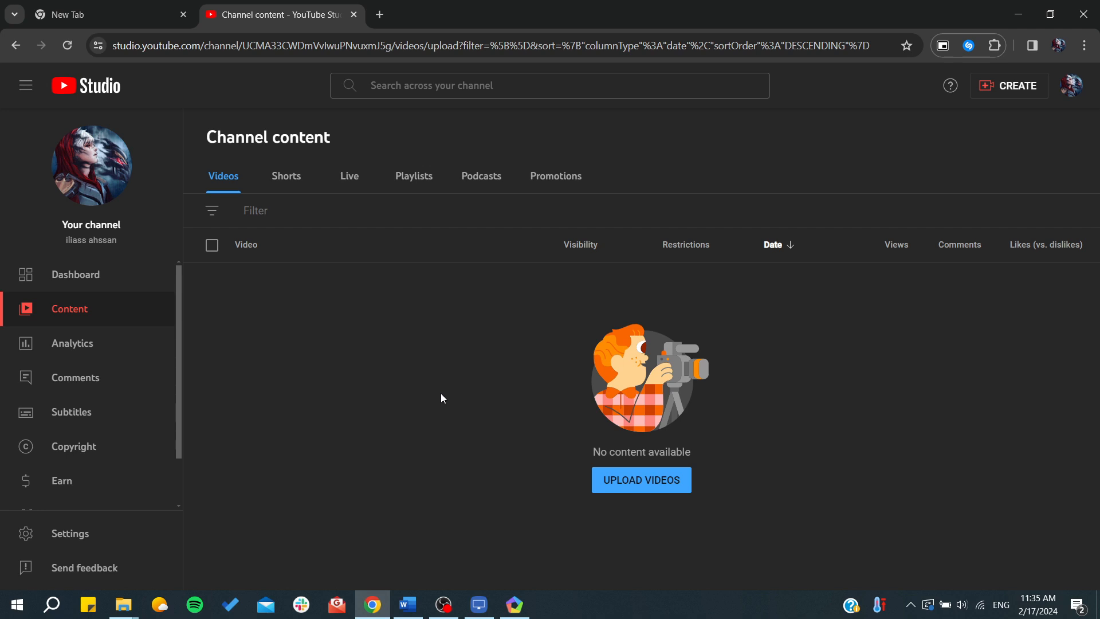
pyautogui.moveTo(104, 500)
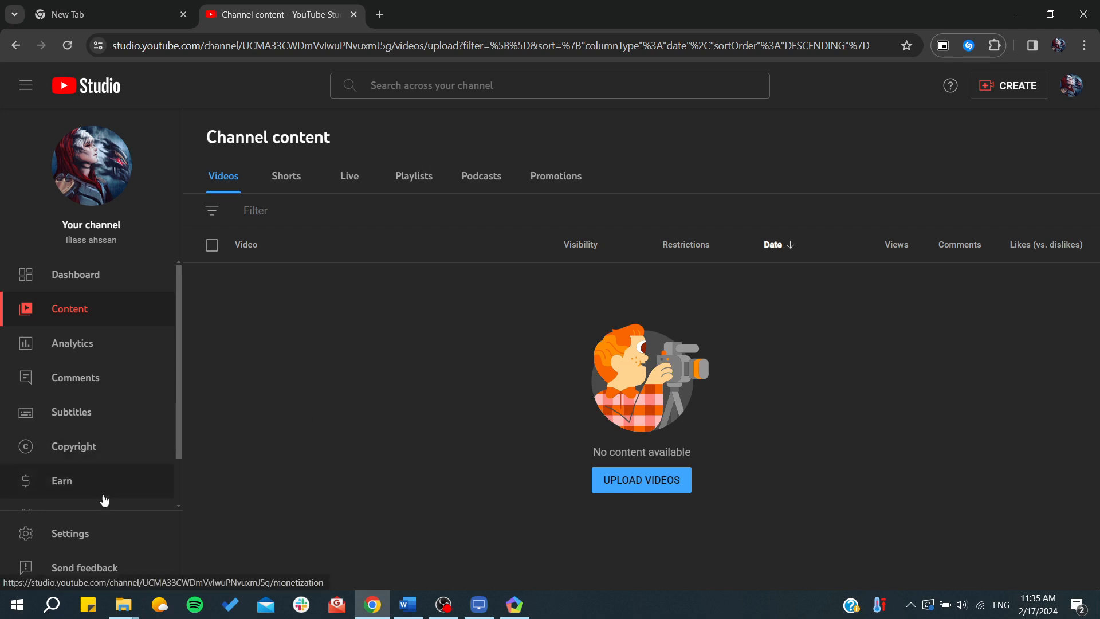
pyautogui.scroll(-3)
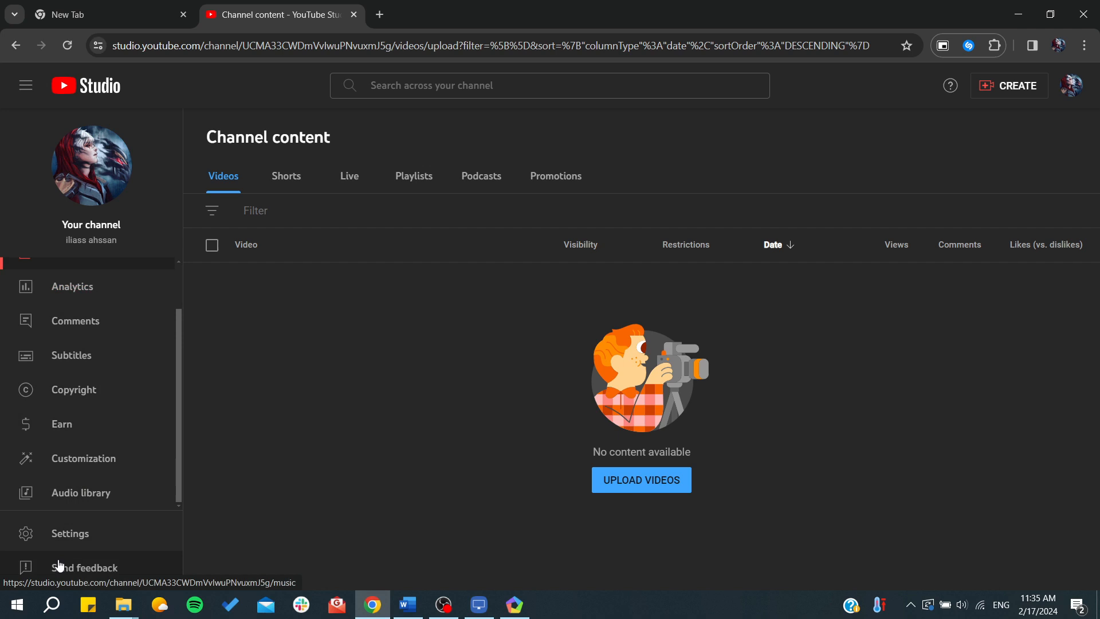
# In Studio Settings, keep Standard YouTube License as the upload default under Advanced settings.
pyautogui.click(69, 533)
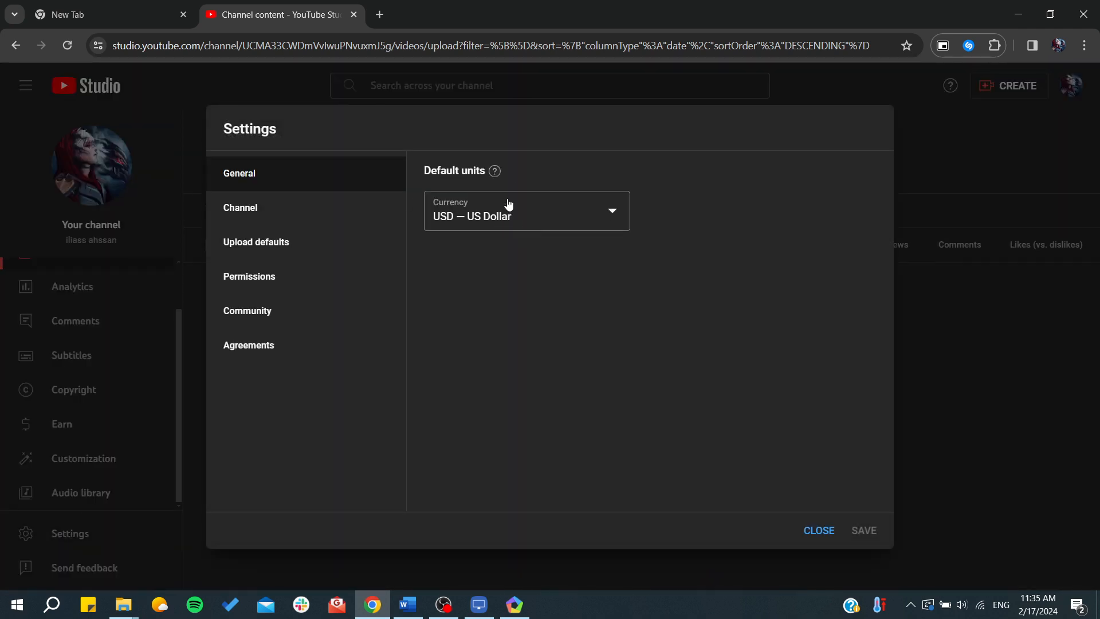
pyautogui.moveTo(523, 217)
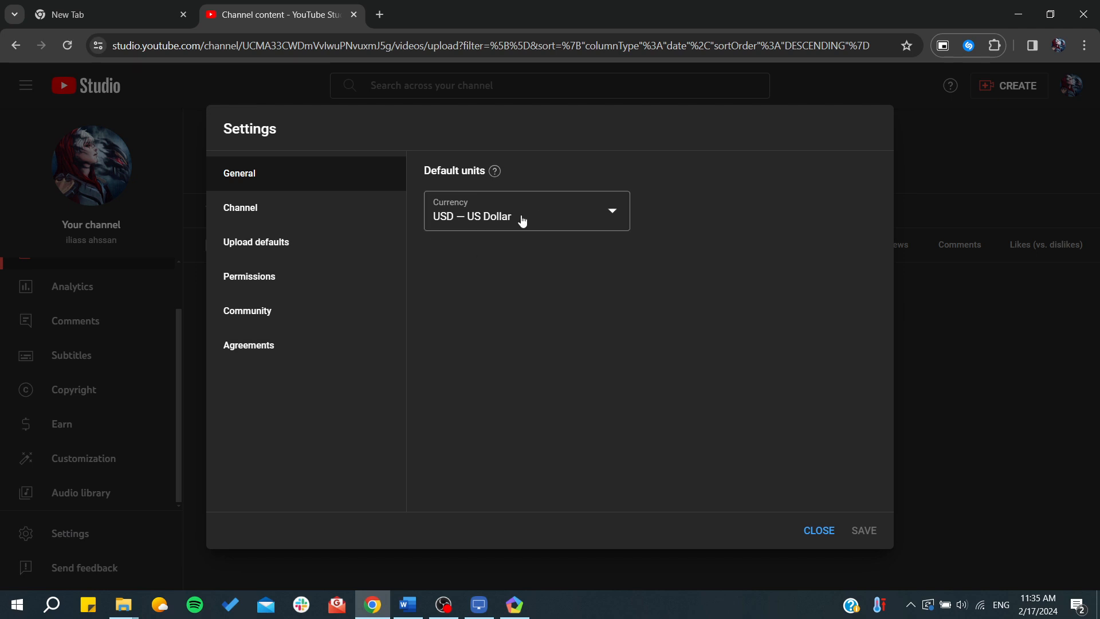
pyautogui.moveTo(310, 216)
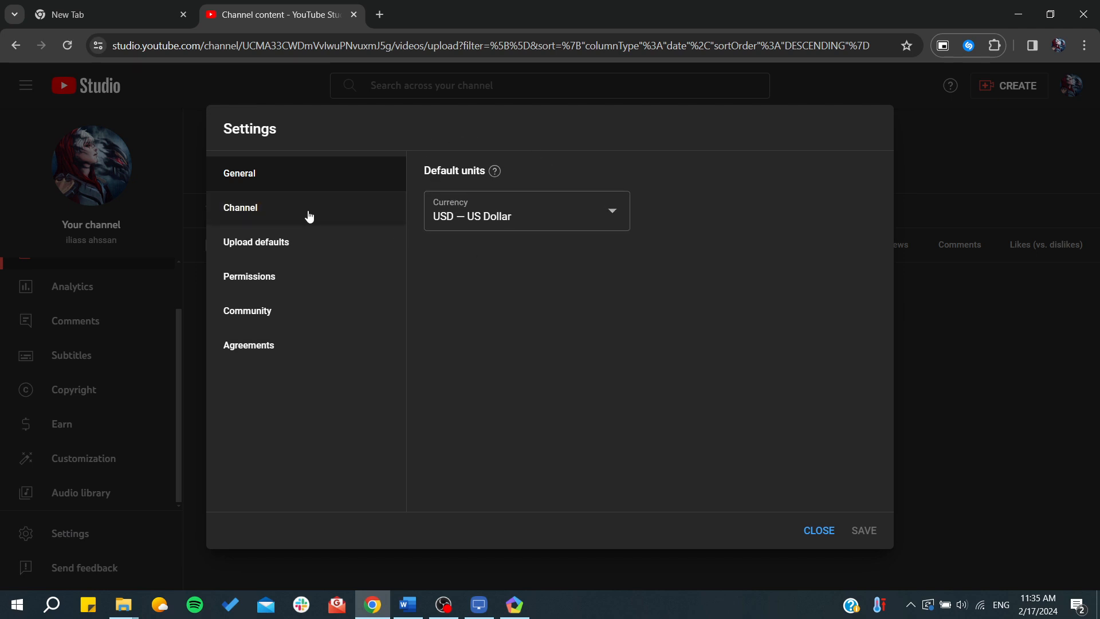
pyautogui.moveTo(252, 302)
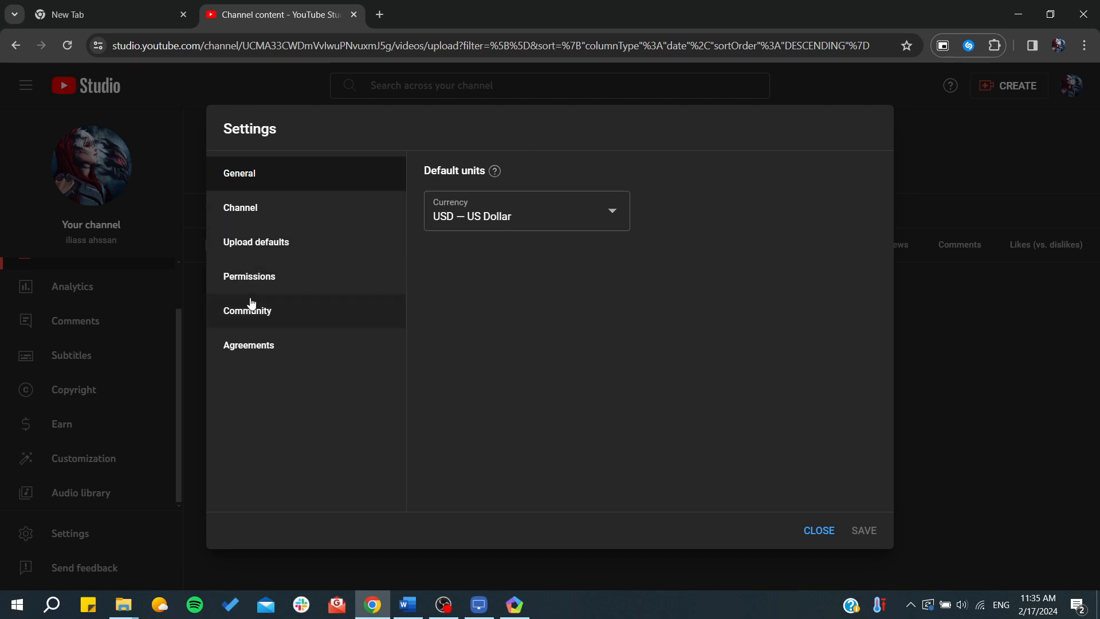
pyautogui.click(257, 242)
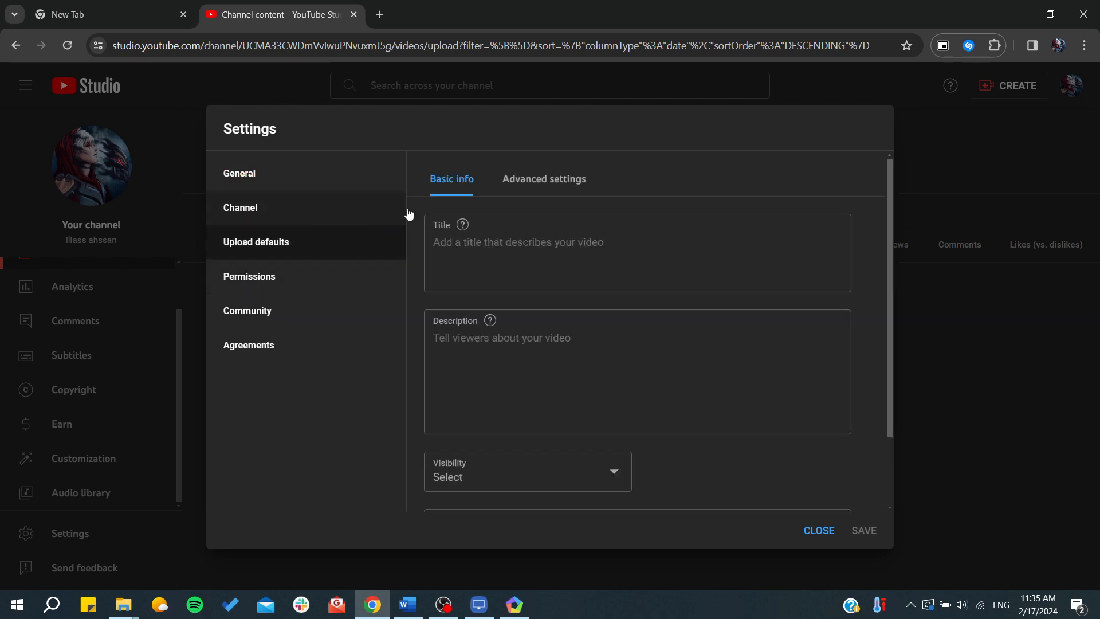
pyautogui.click(543, 178)
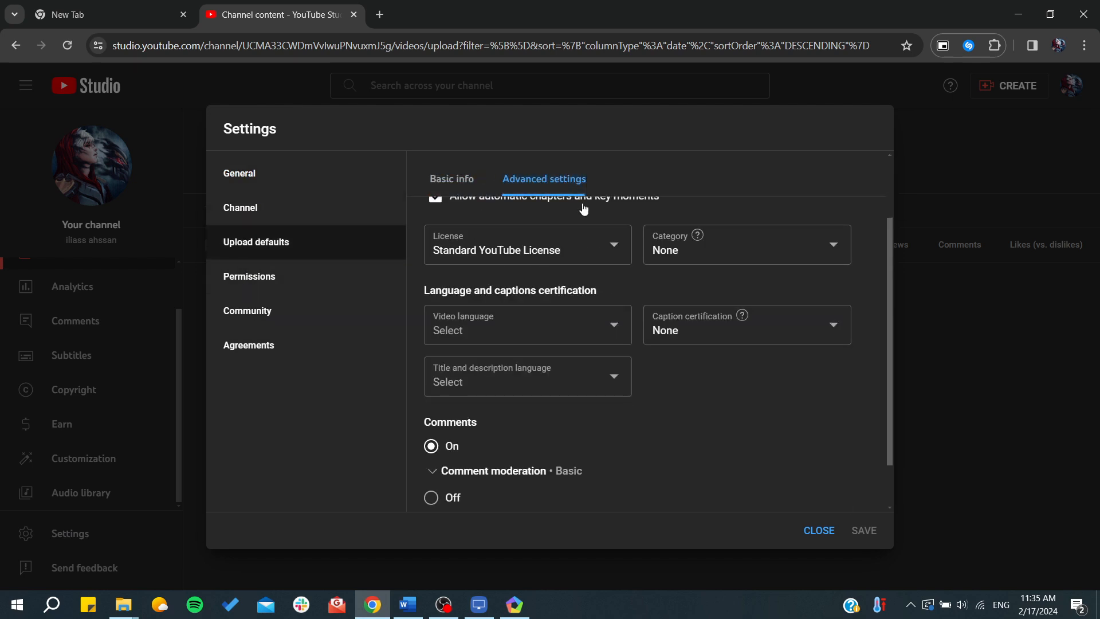
pyautogui.click(527, 244)
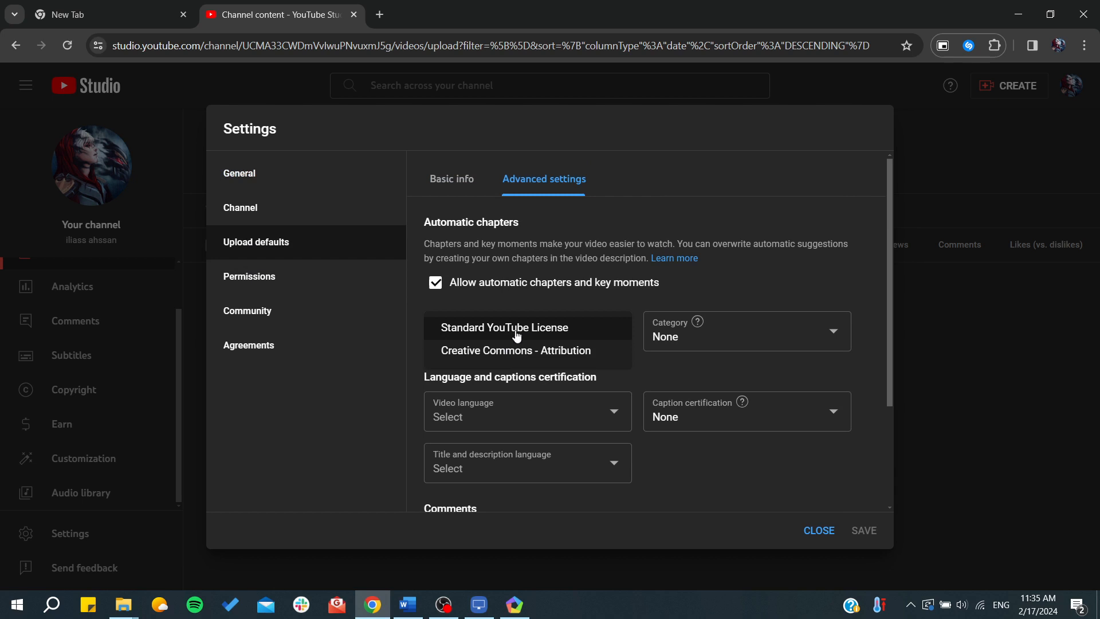
pyautogui.click(504, 328)
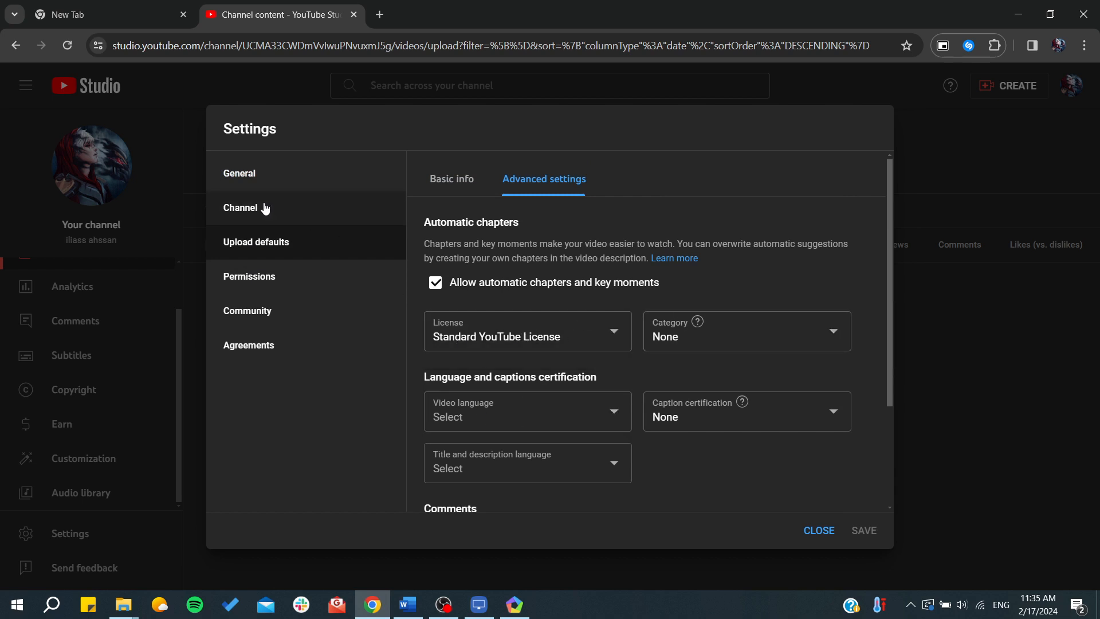
# Show the Channel section's Basic info with country of residence and keywords.
pyautogui.click(451, 179)
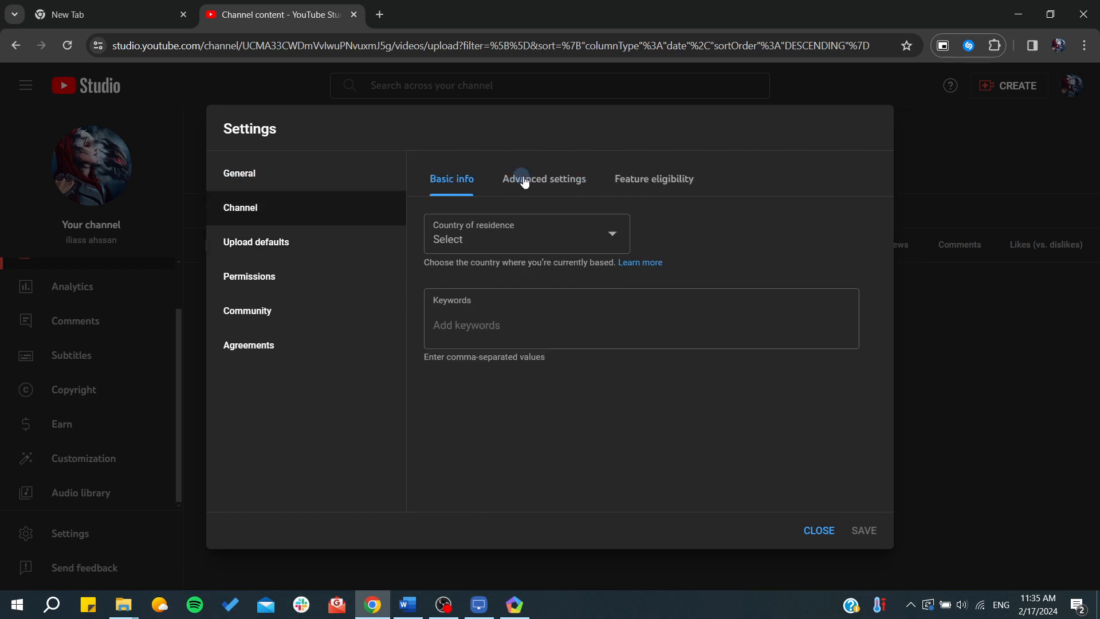
pyautogui.click(543, 179)
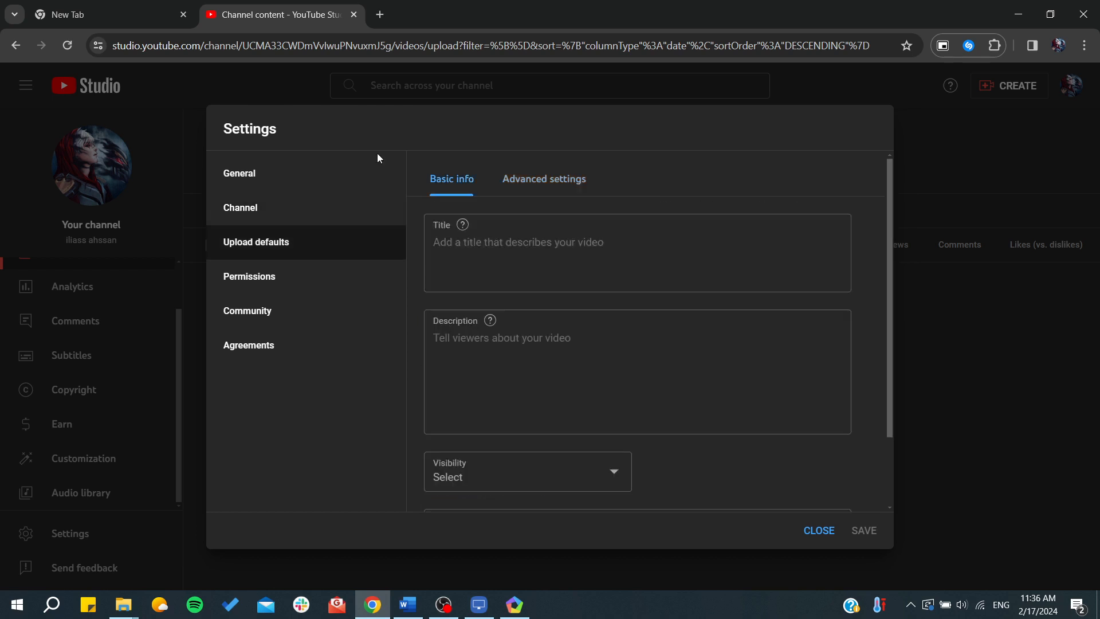
pyautogui.click(241, 208)
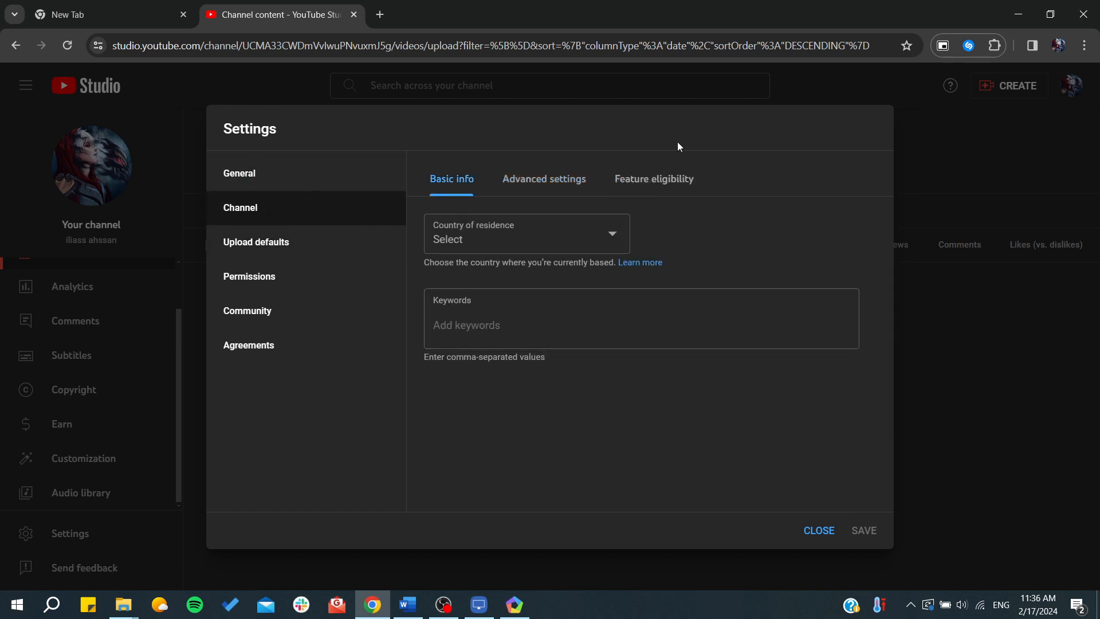
# Show Feature eligibility and expand Intermediate features, requiring standard features and phone verification.
pyautogui.click(653, 179)
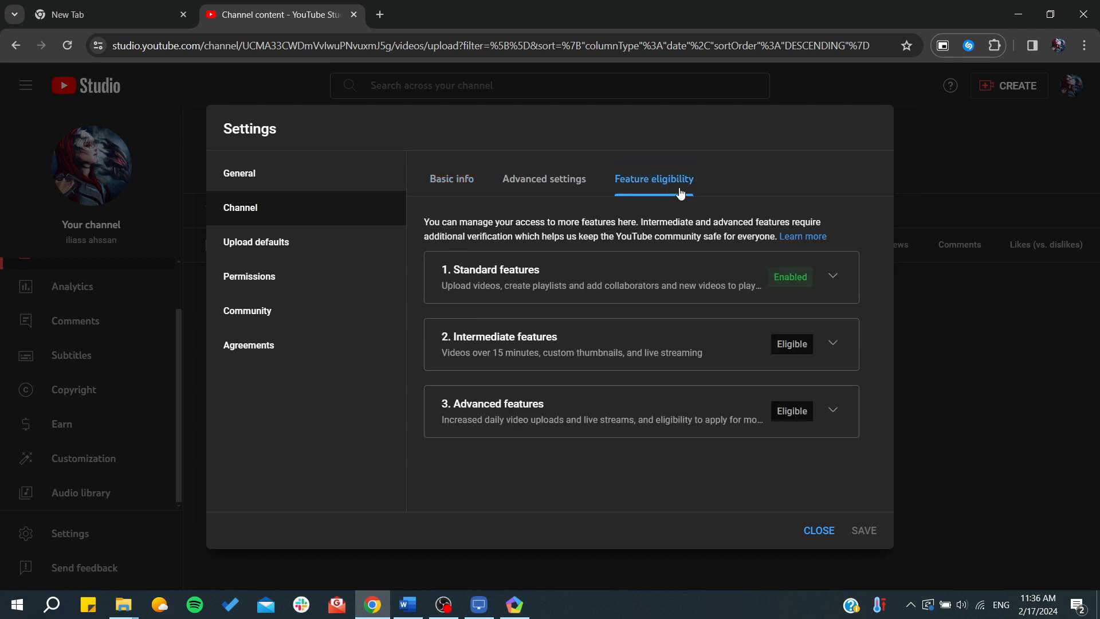
pyautogui.moveTo(658, 268)
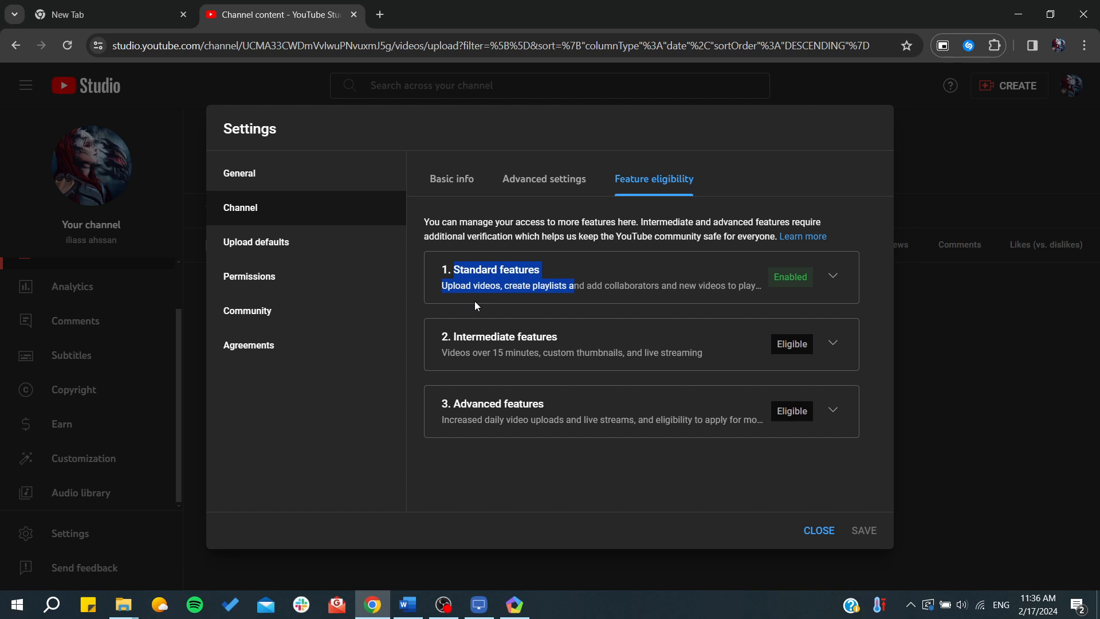
pyautogui.click(511, 286)
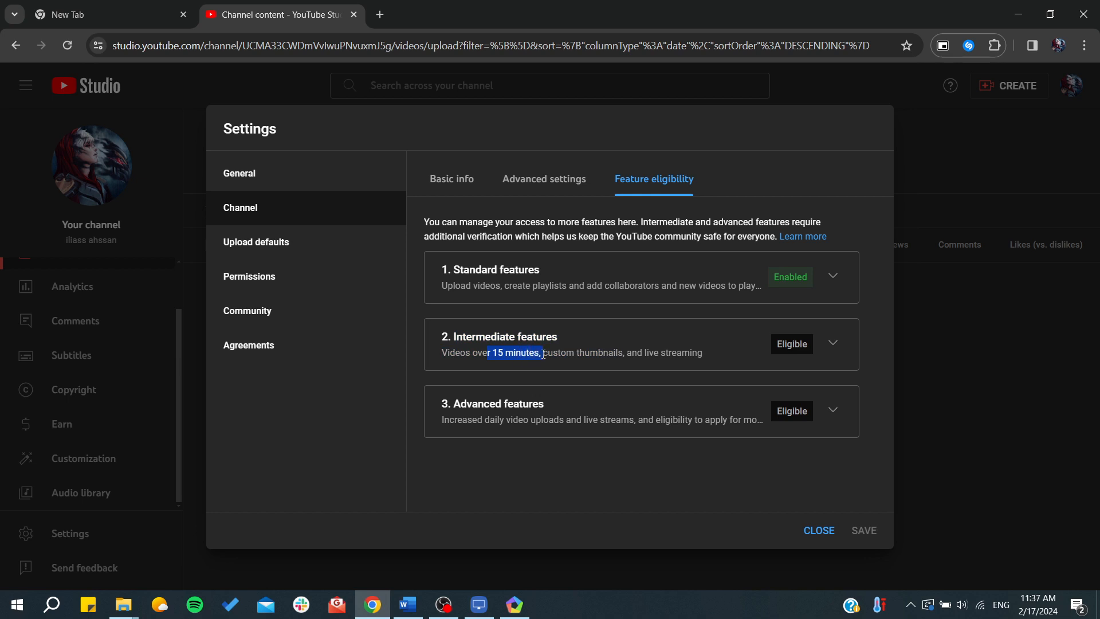
pyautogui.click(832, 344)
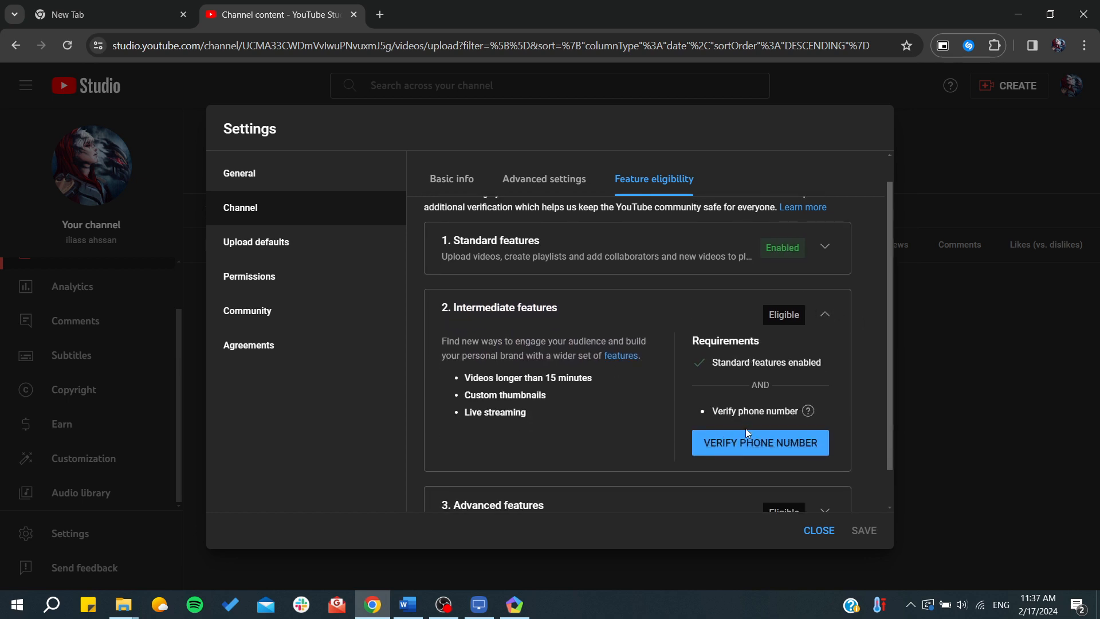
pyautogui.moveTo(722, 375)
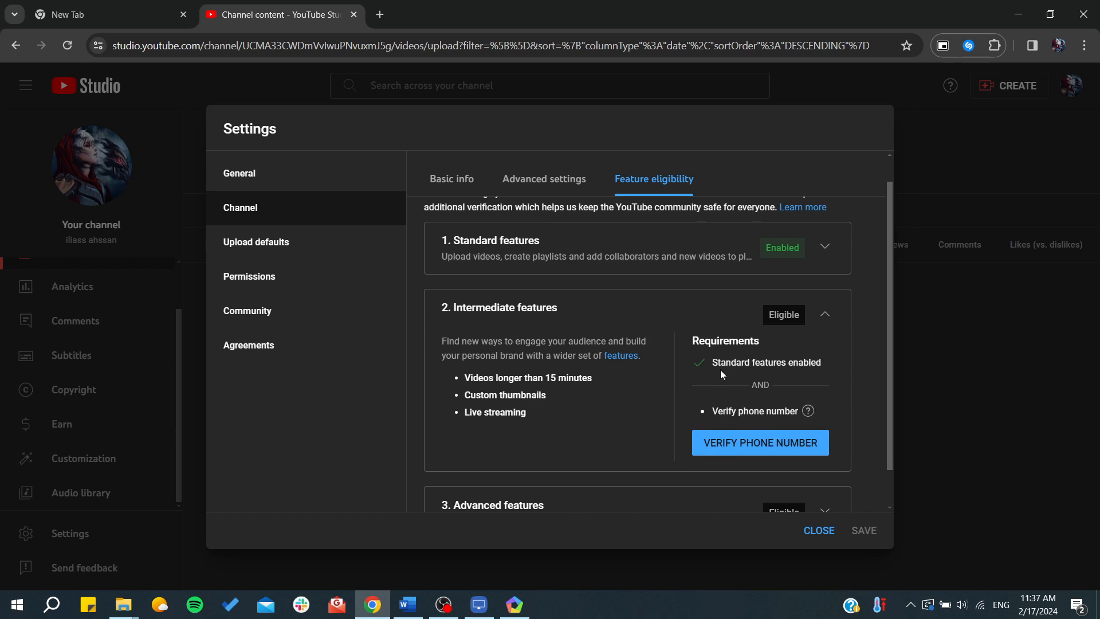
pyautogui.moveTo(557, 346)
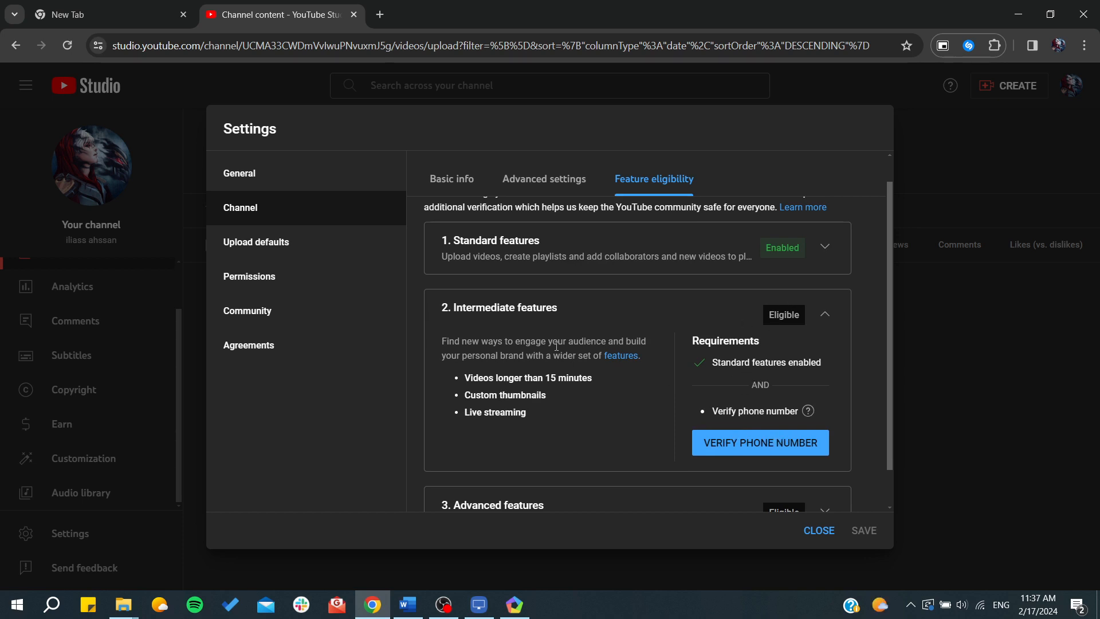
pyautogui.scroll(-3)
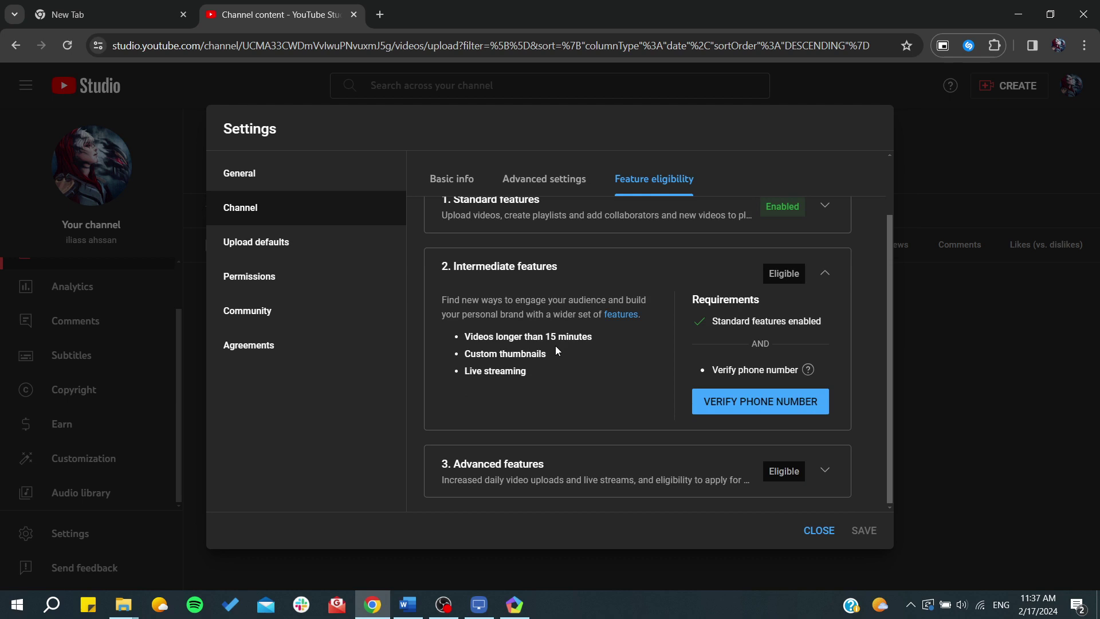
pyautogui.moveTo(509, 419)
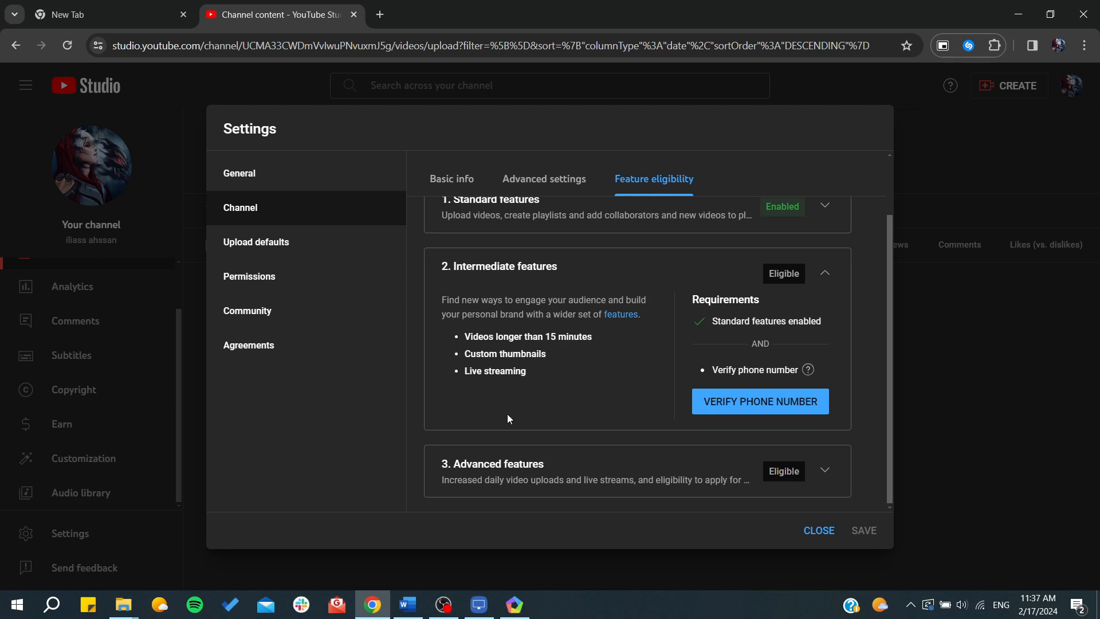
pyautogui.moveTo(443, 348)
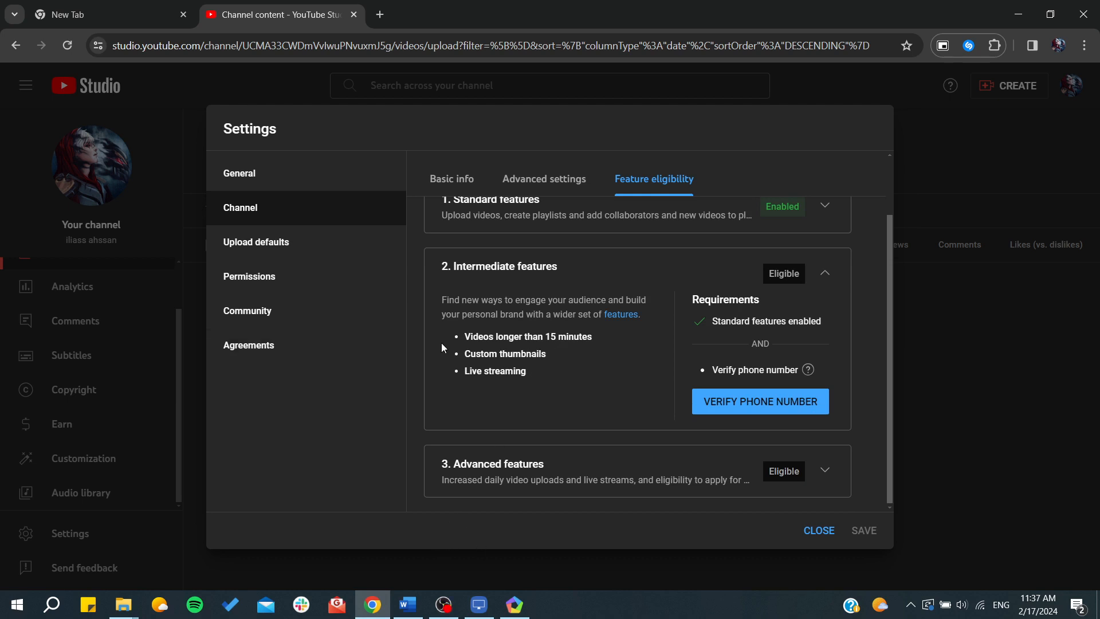
pyautogui.moveTo(445, 480)
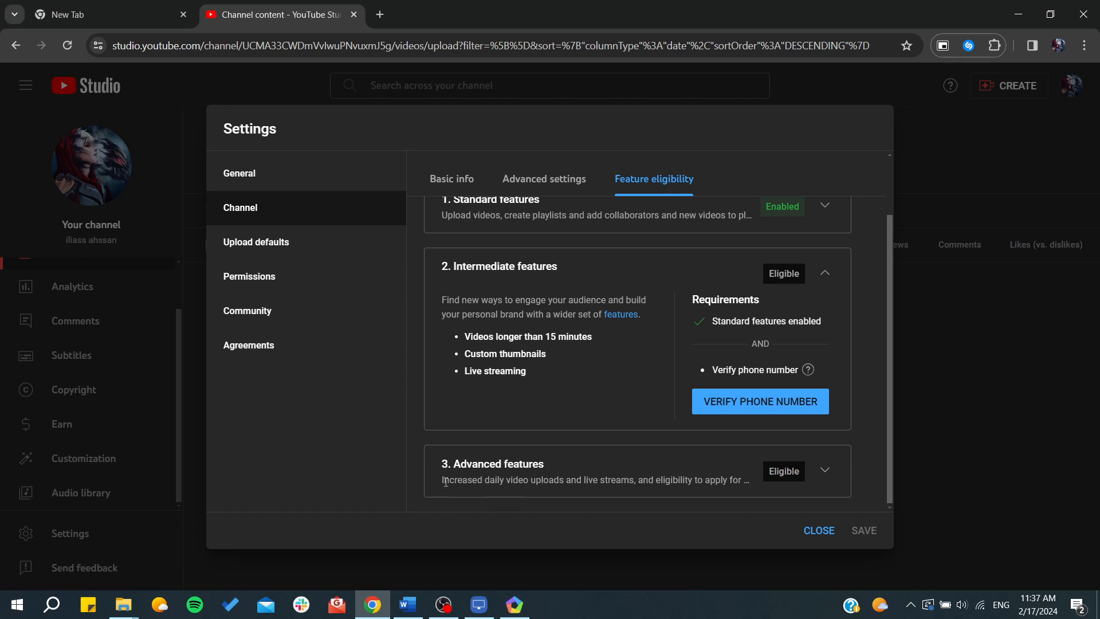
pyautogui.moveTo(455, 481); pyautogui.dragTo(537, 480)
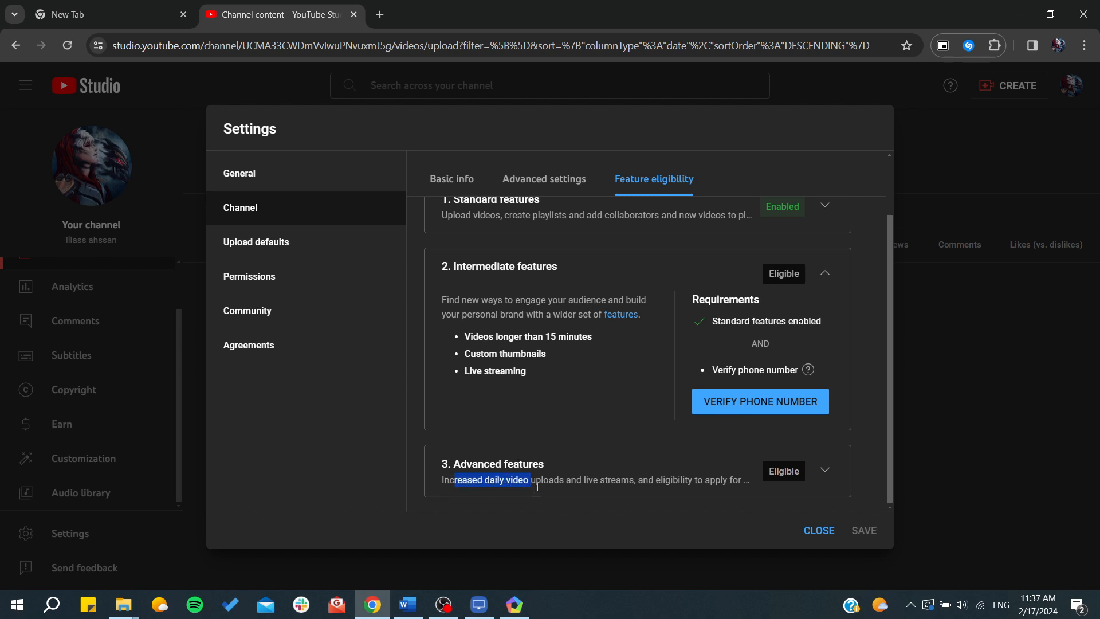
# Expand Advanced features, requiring intermediate features plus video verification, valid ID or channel history.
pyautogui.click(825, 470)
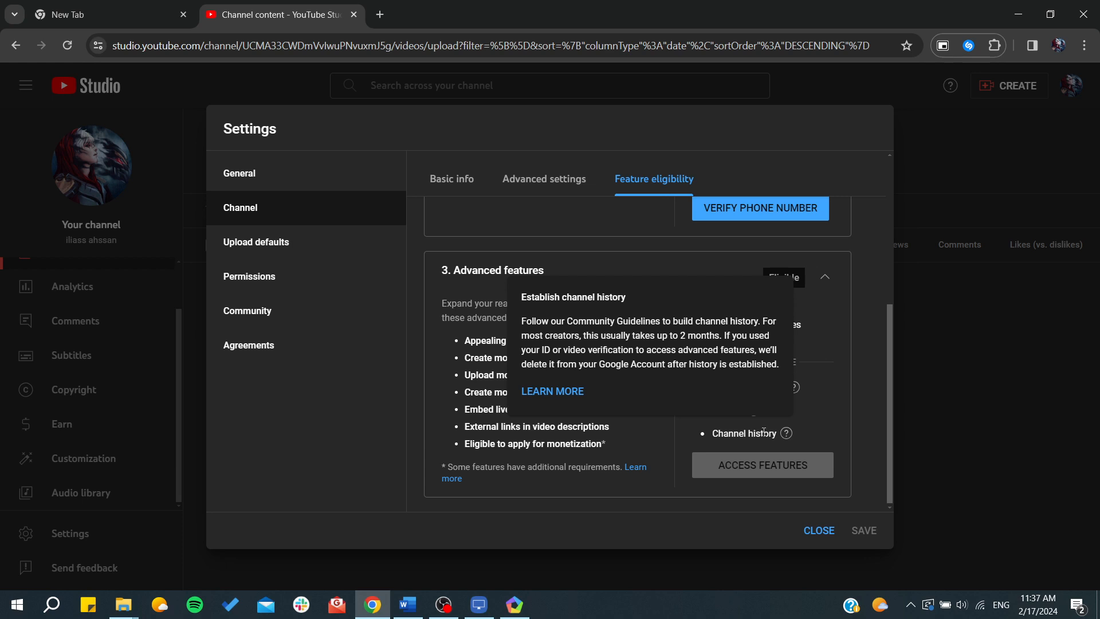
pyautogui.moveTo(410, 445)
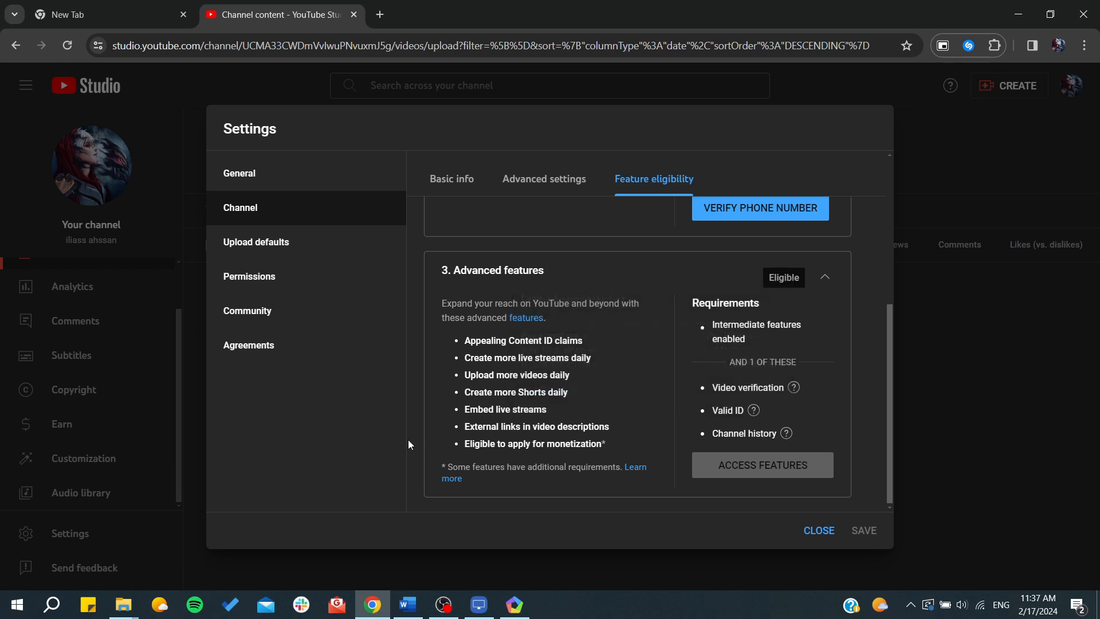